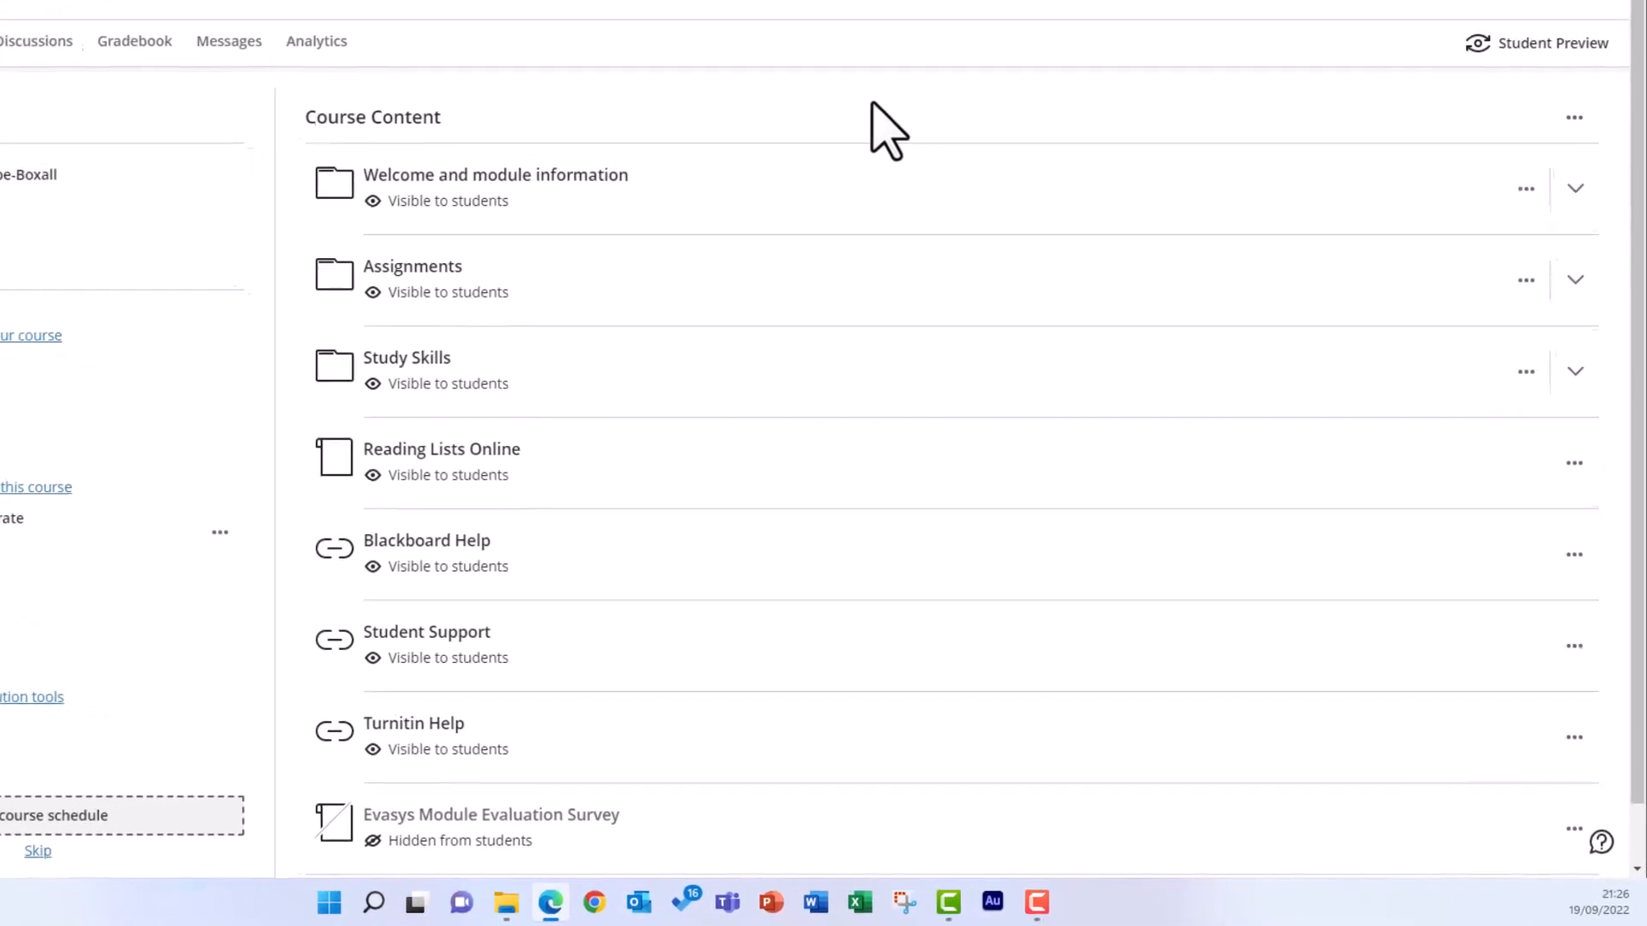
Reveal the Create Item panel from the plus icon below Welcome and module information
{"action": "scroll", "scroll_direction": "up", "scroll_amount": 3}
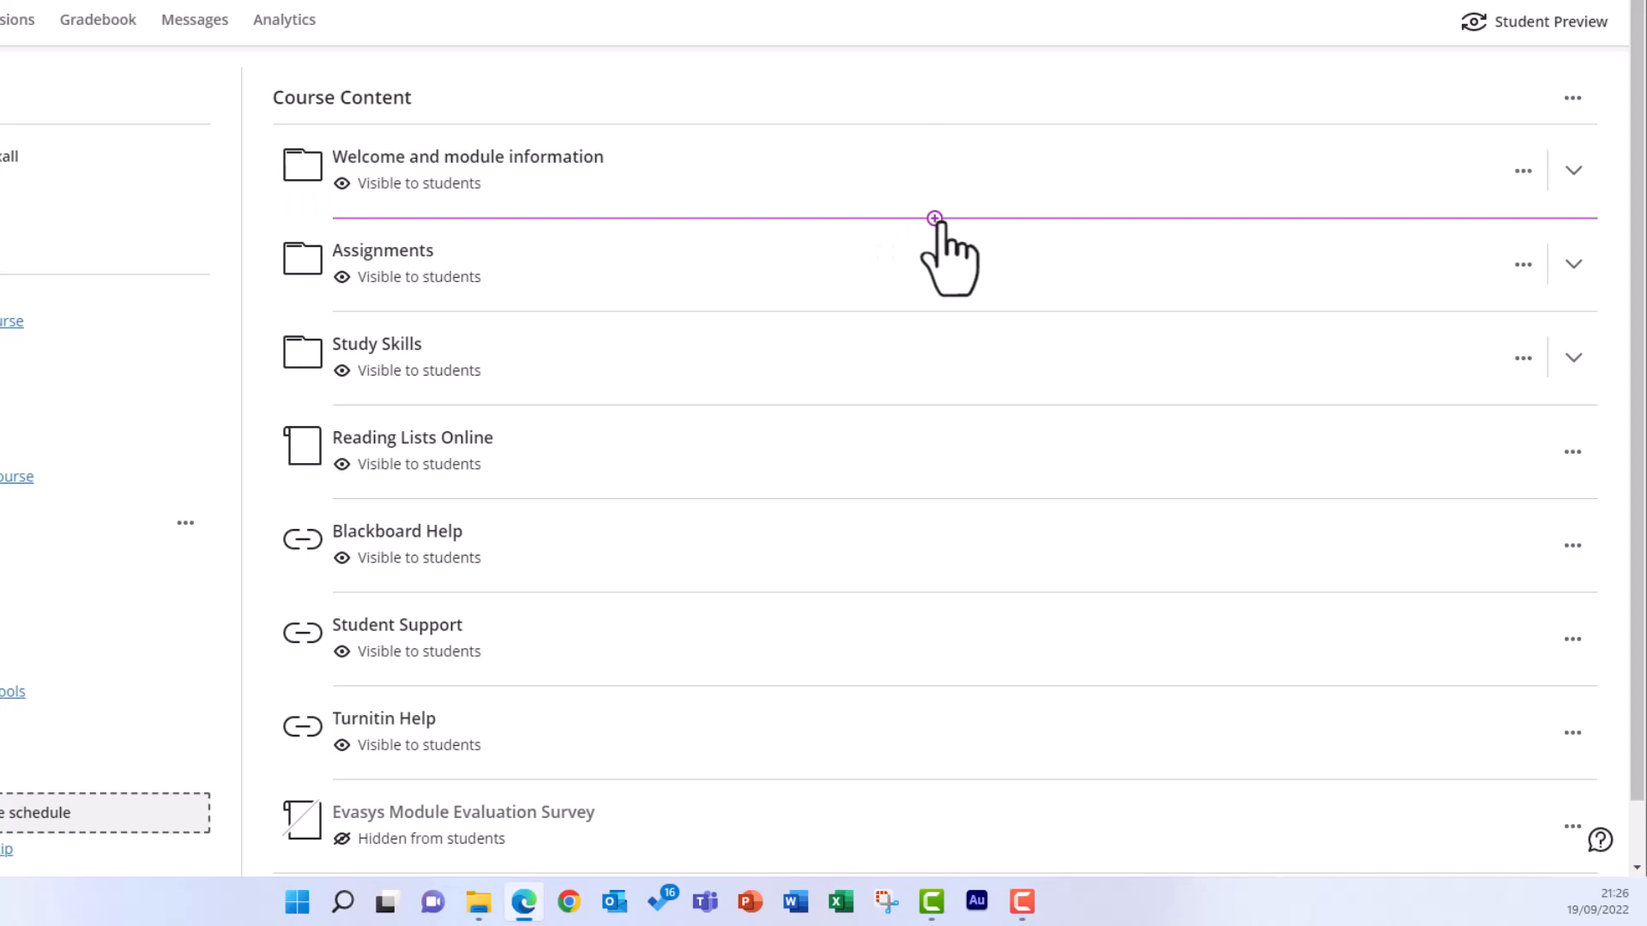
{"action": "left_click", "coordinate": [933, 218]}
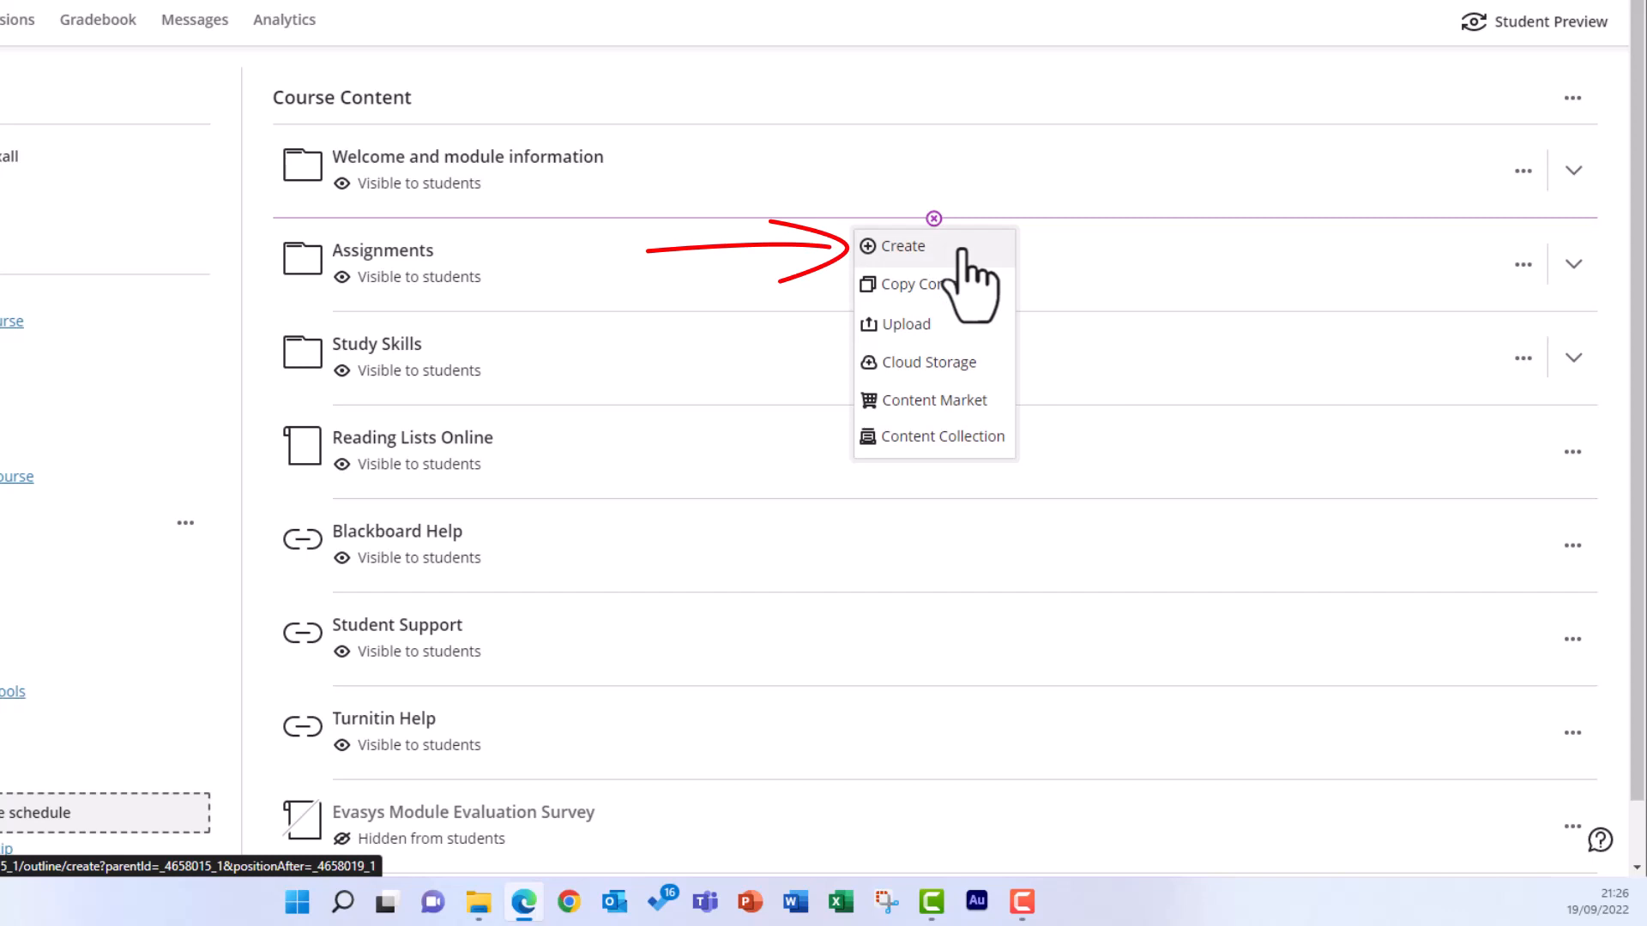
{"action": "left_click", "coordinate": [931, 218]}
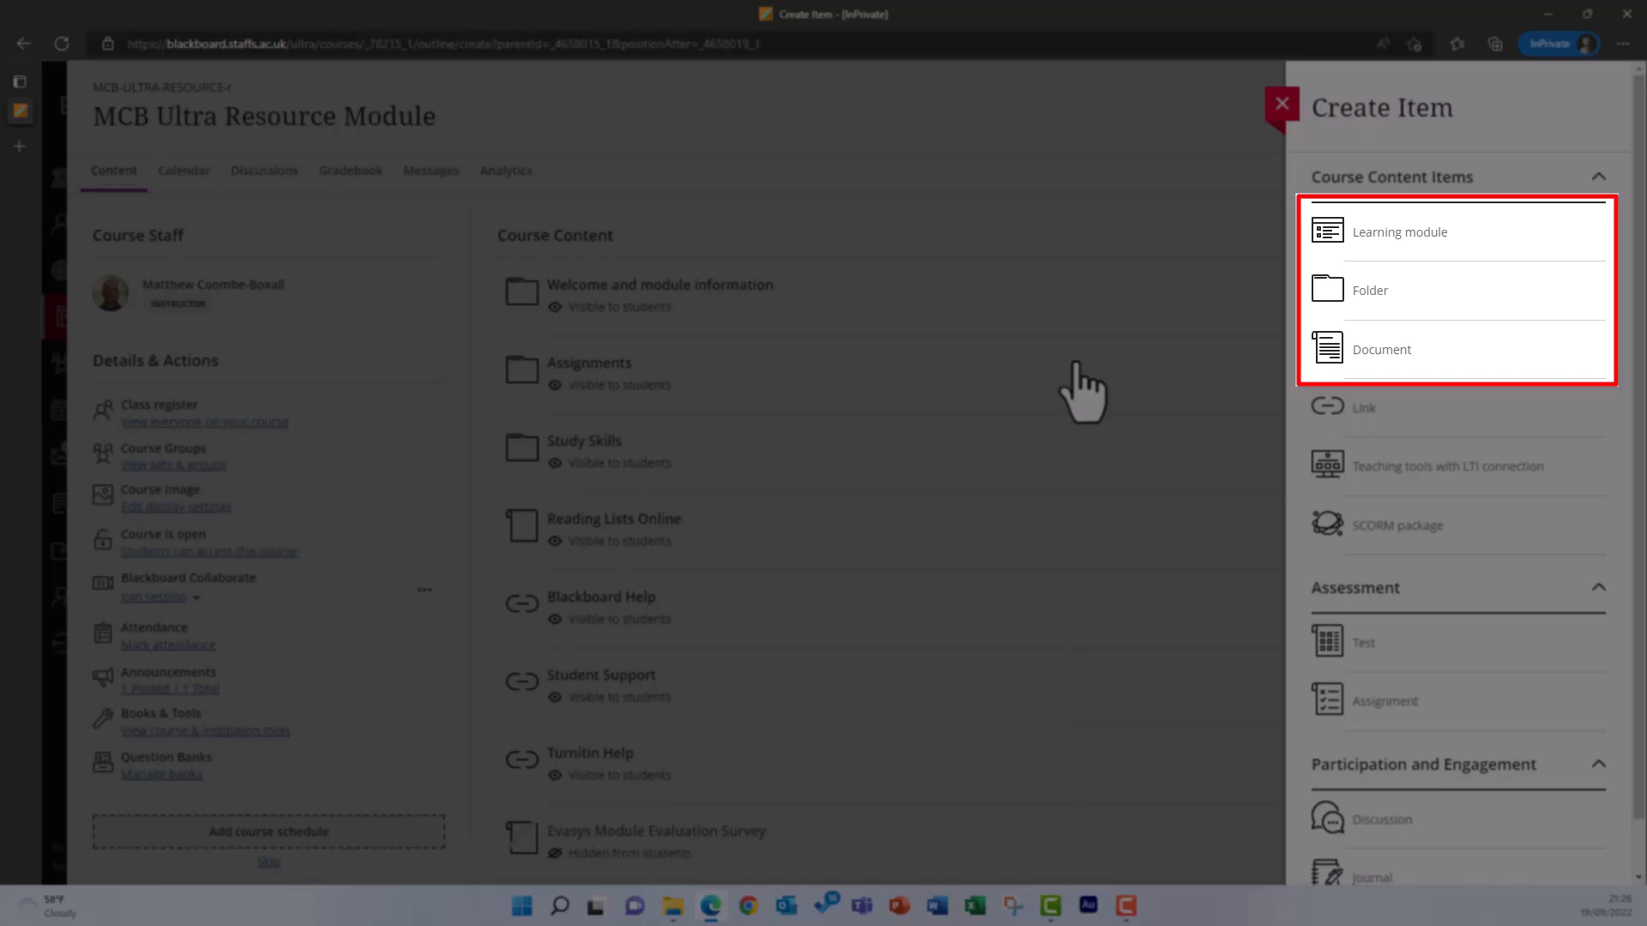
{"action": "left_click", "coordinate": [1383, 348]}
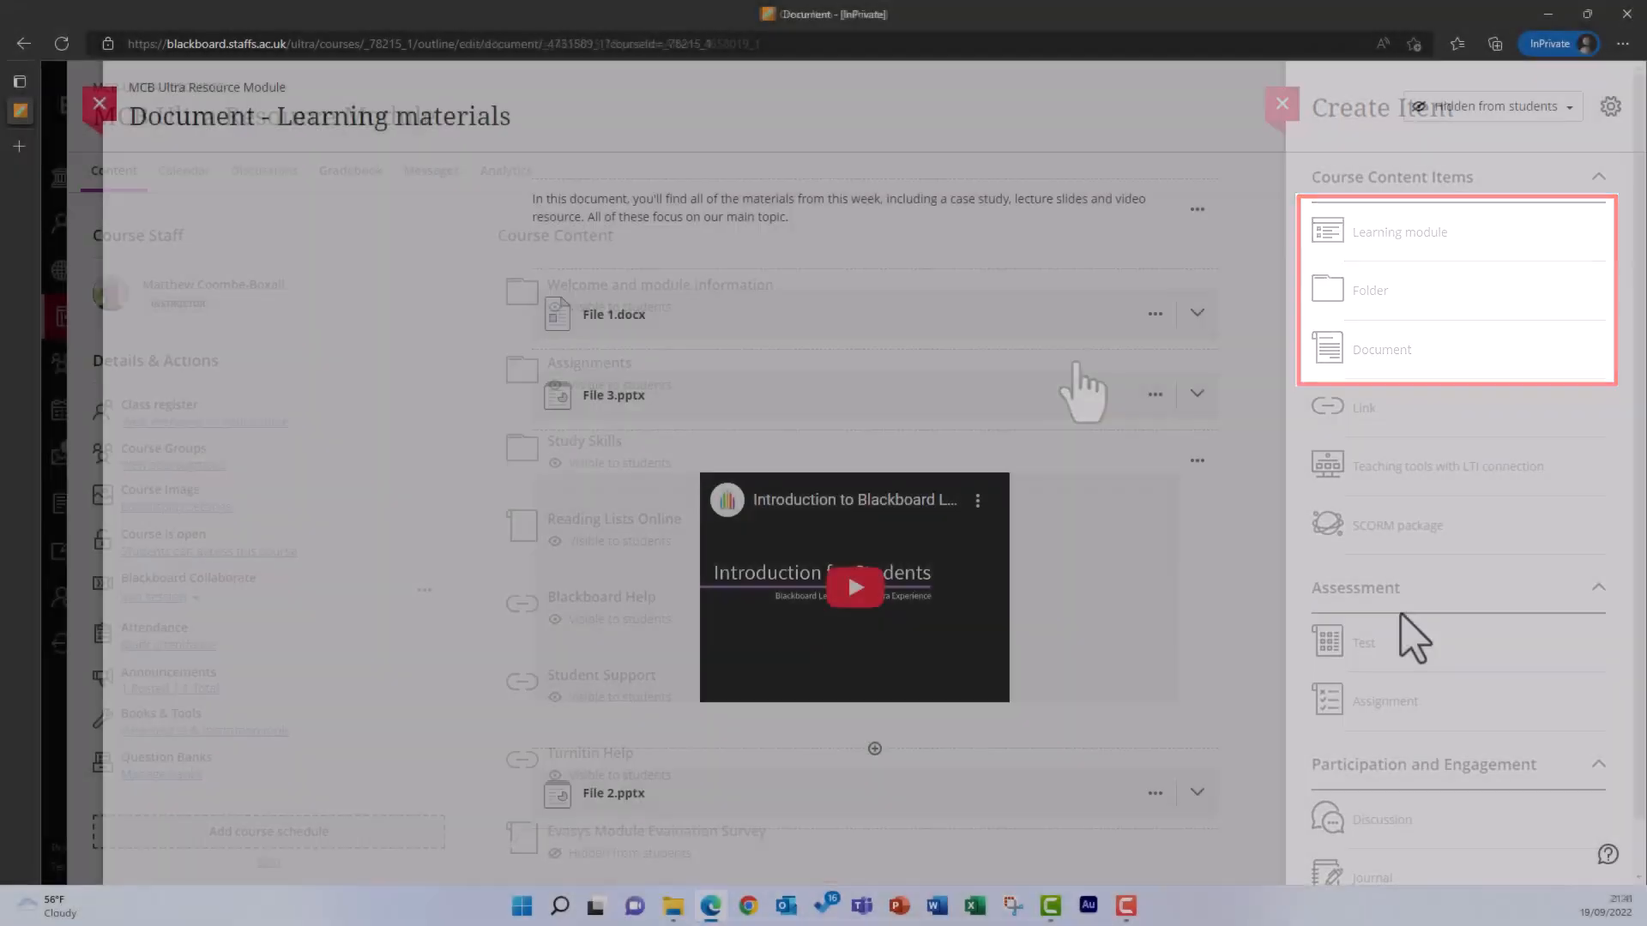
{"action": "left_click", "coordinate": [1281, 103]}
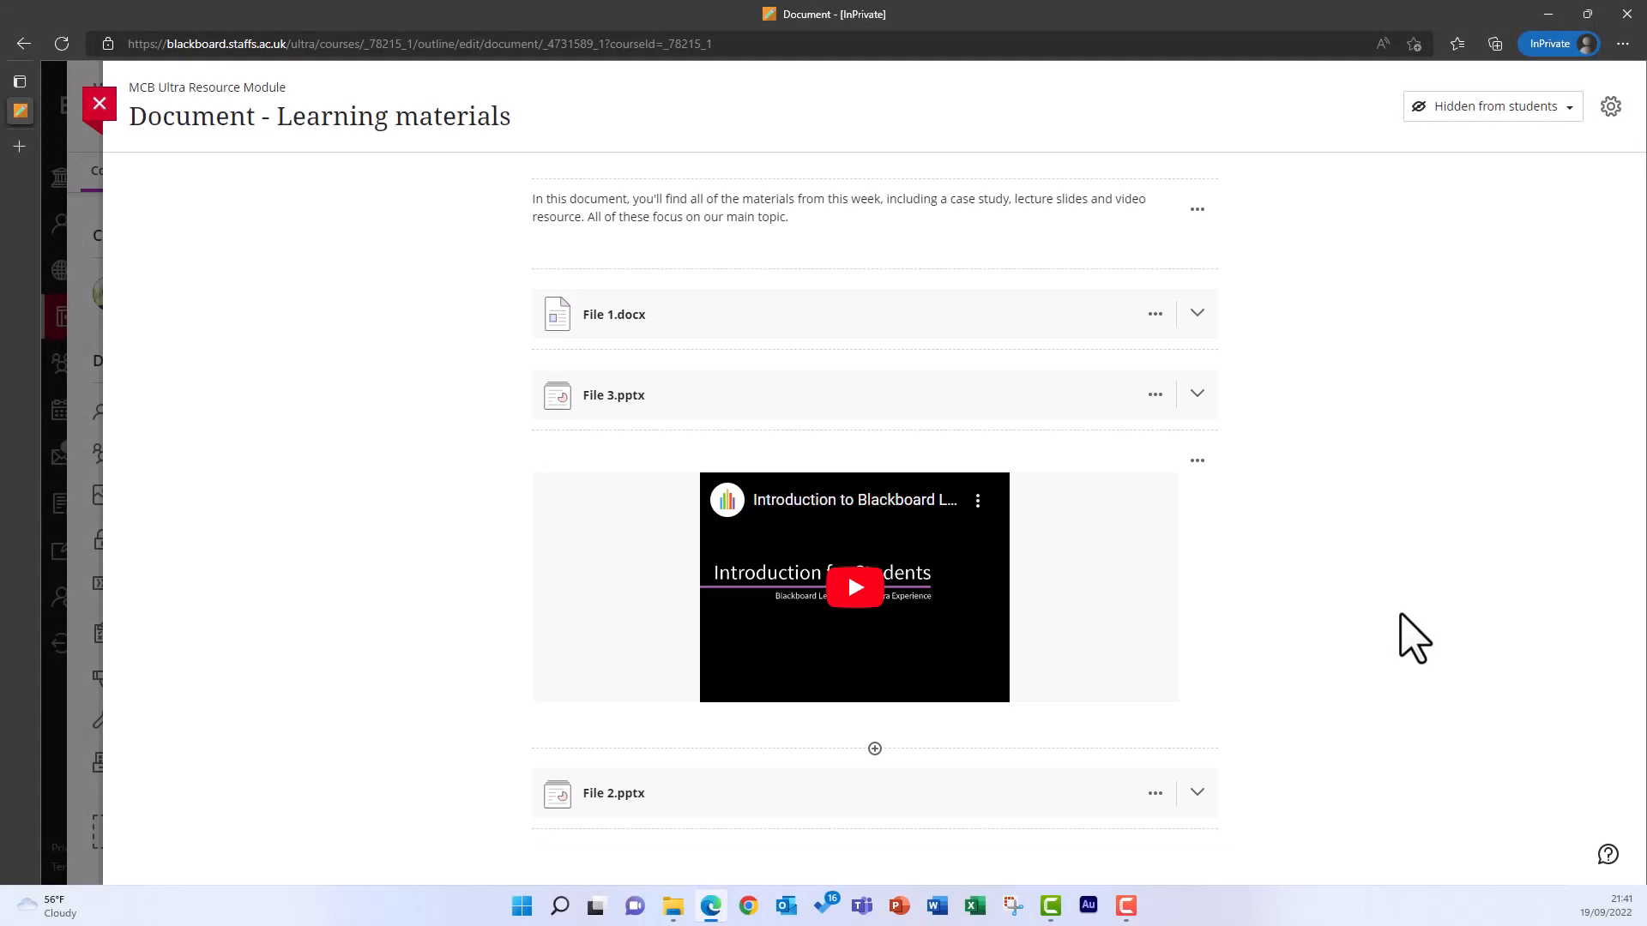
{"action": "left_click", "coordinate": [100, 103]}
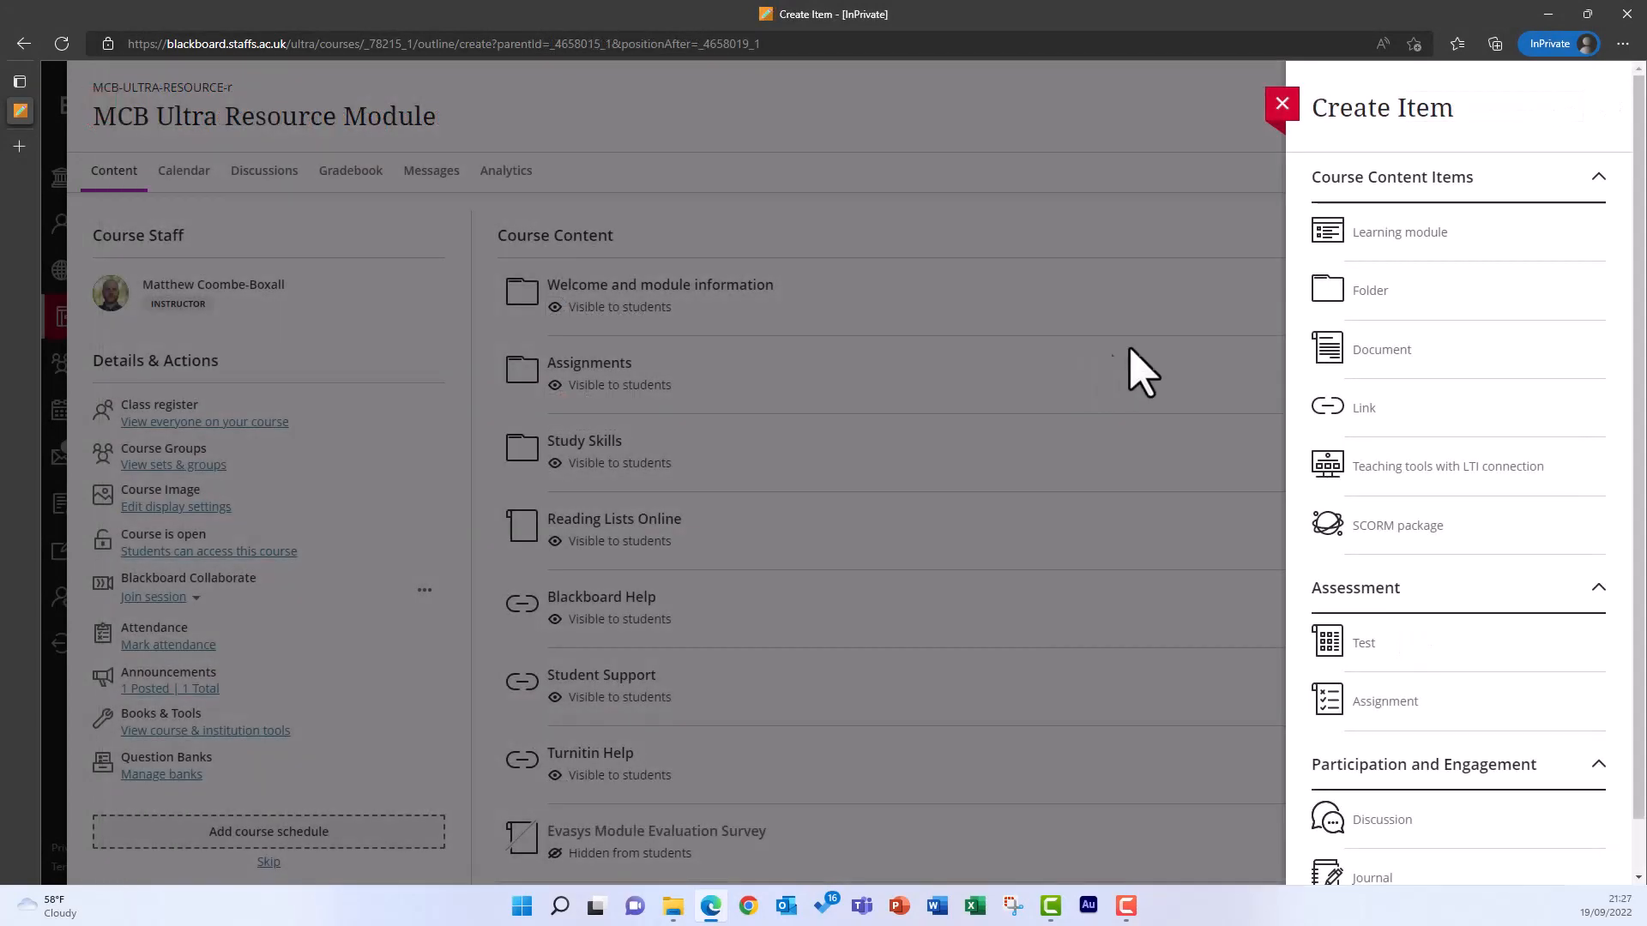
Start a Document titled 'Week 1: (26/09/22) Introduction to the module'
{"action": "left_click", "coordinate": [1383, 348]}
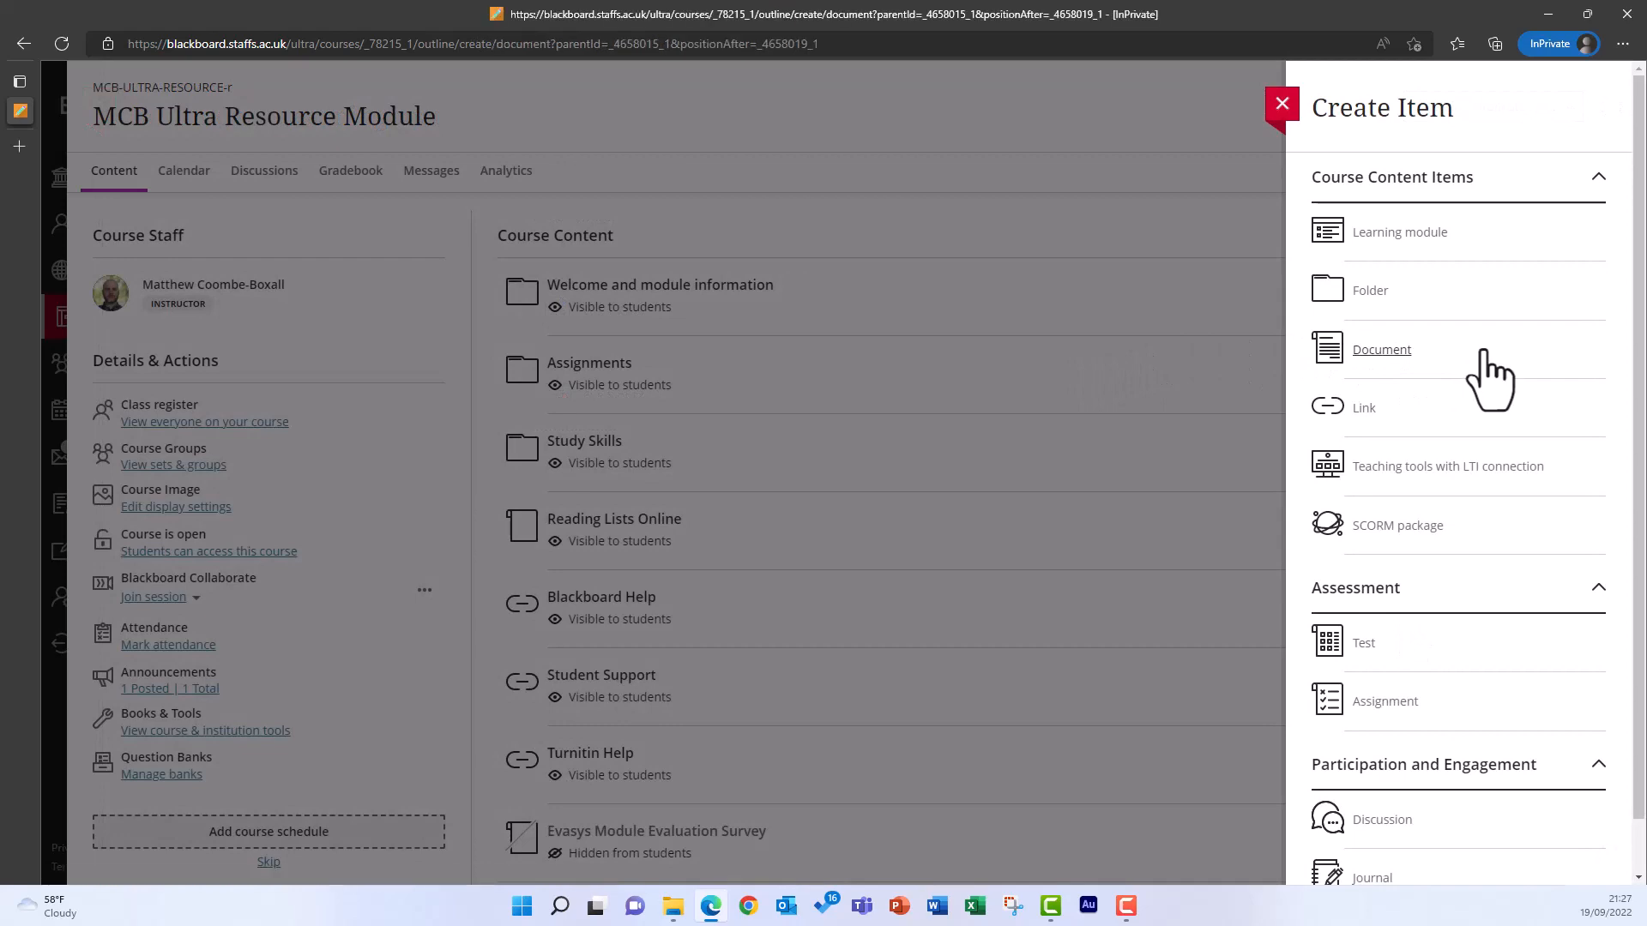
{"action": "left_click", "coordinate": [1381, 348]}
{"action": "type", "text": "Week 1:"}
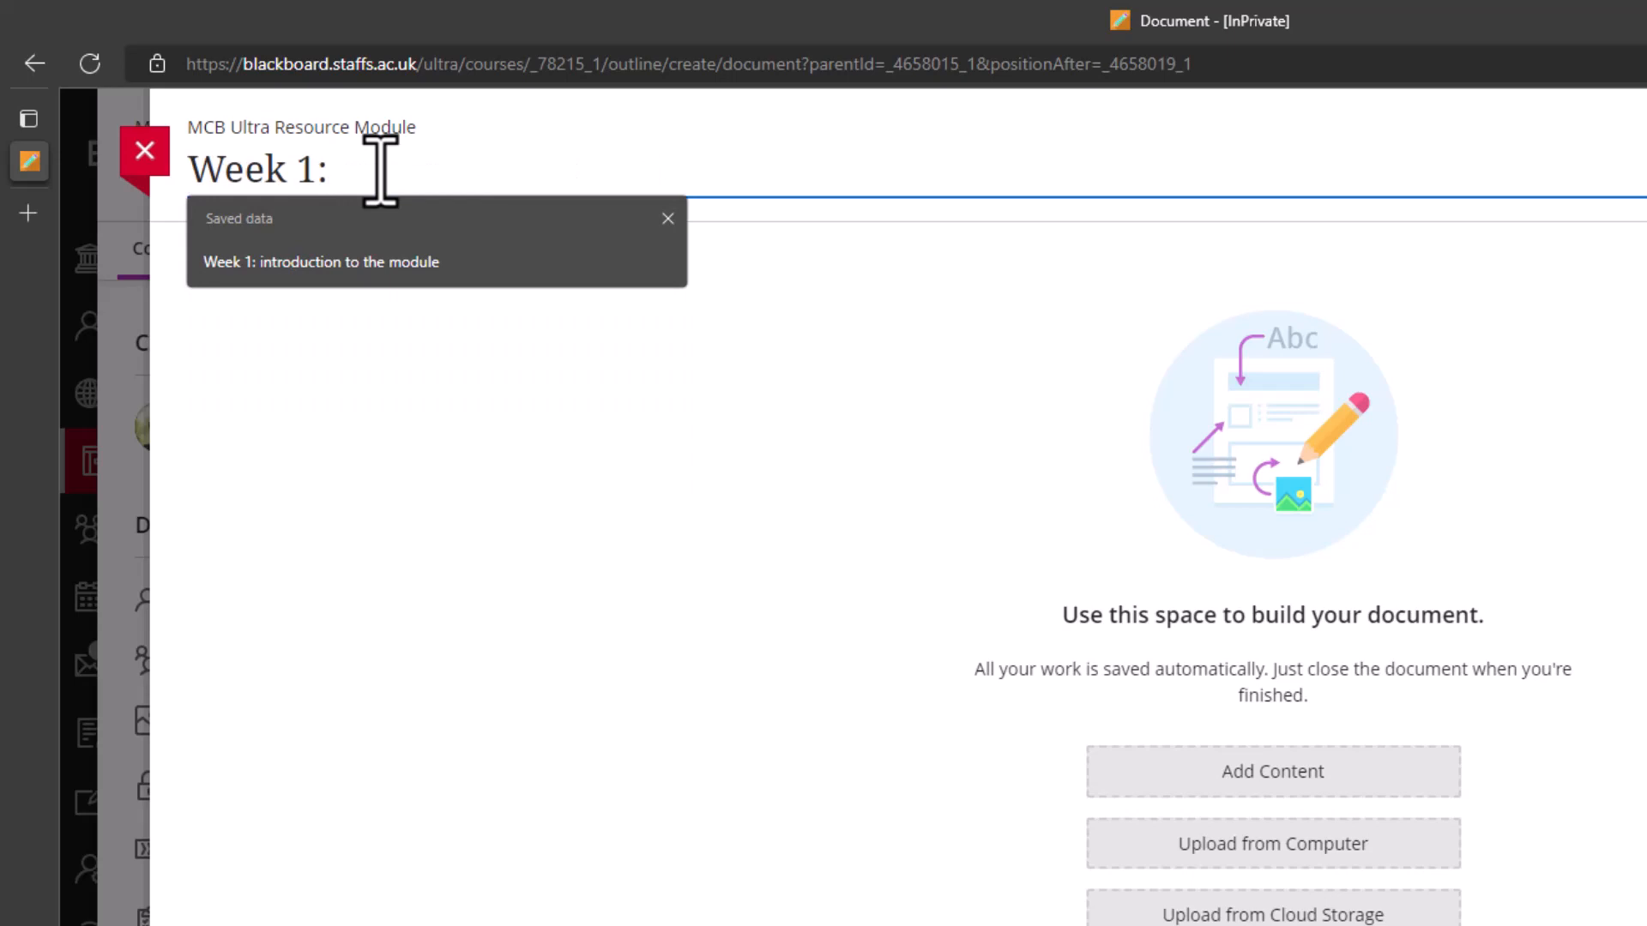
{"action": "type", "text": "(26/09/22) I"}
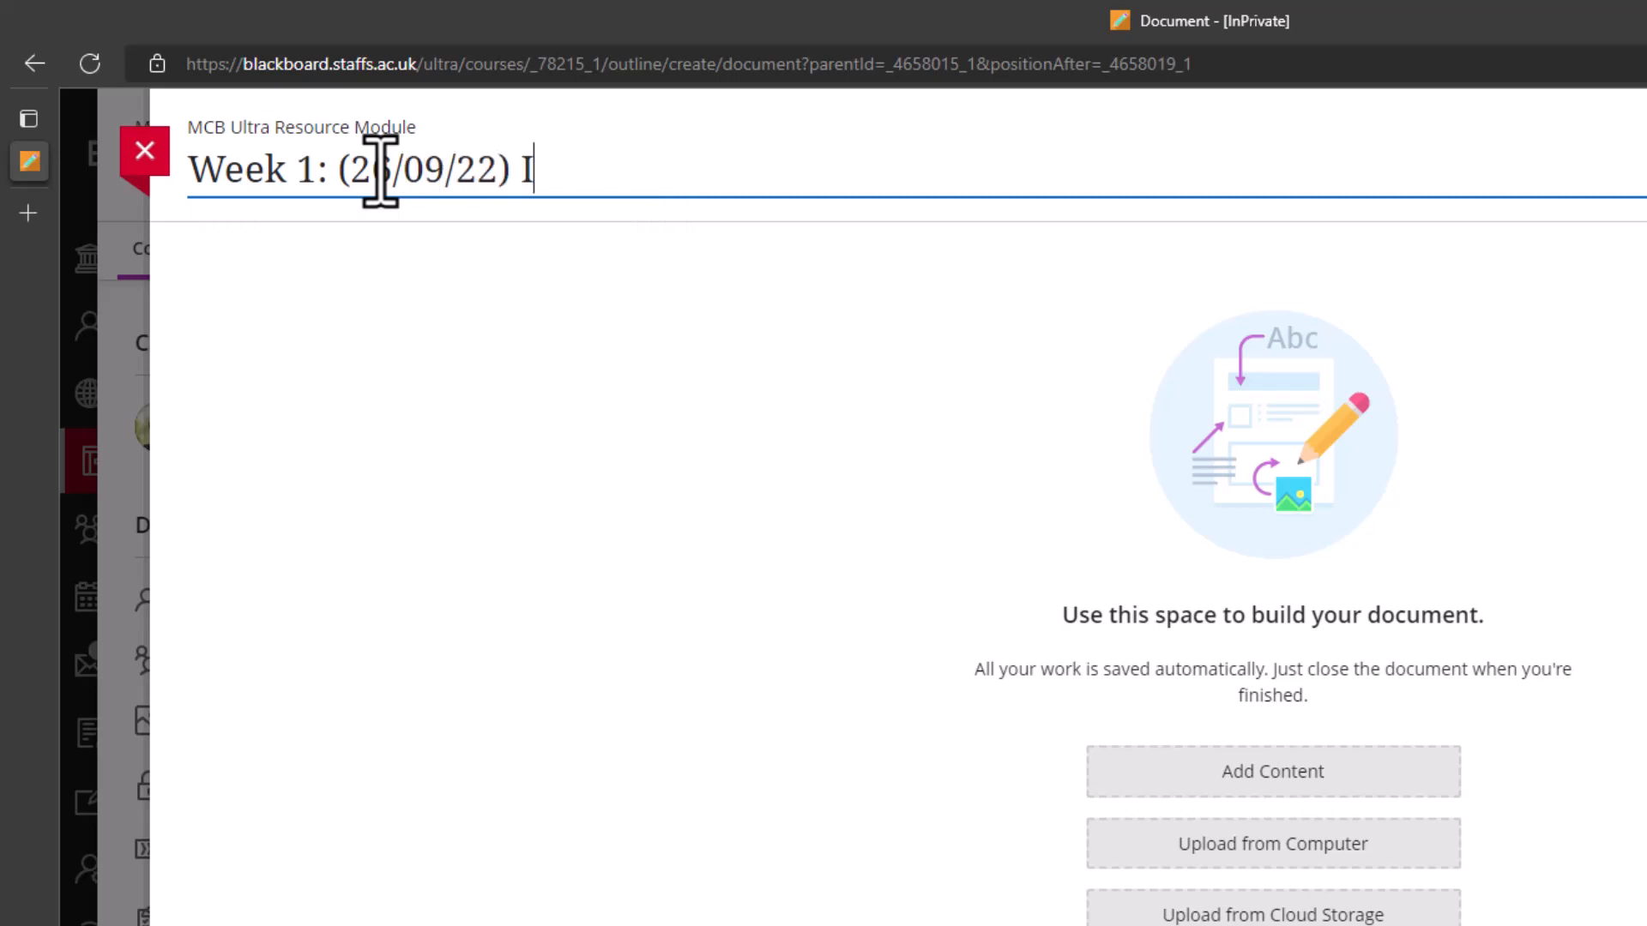
{"action": "type", "text": "ntroduction to the module"}
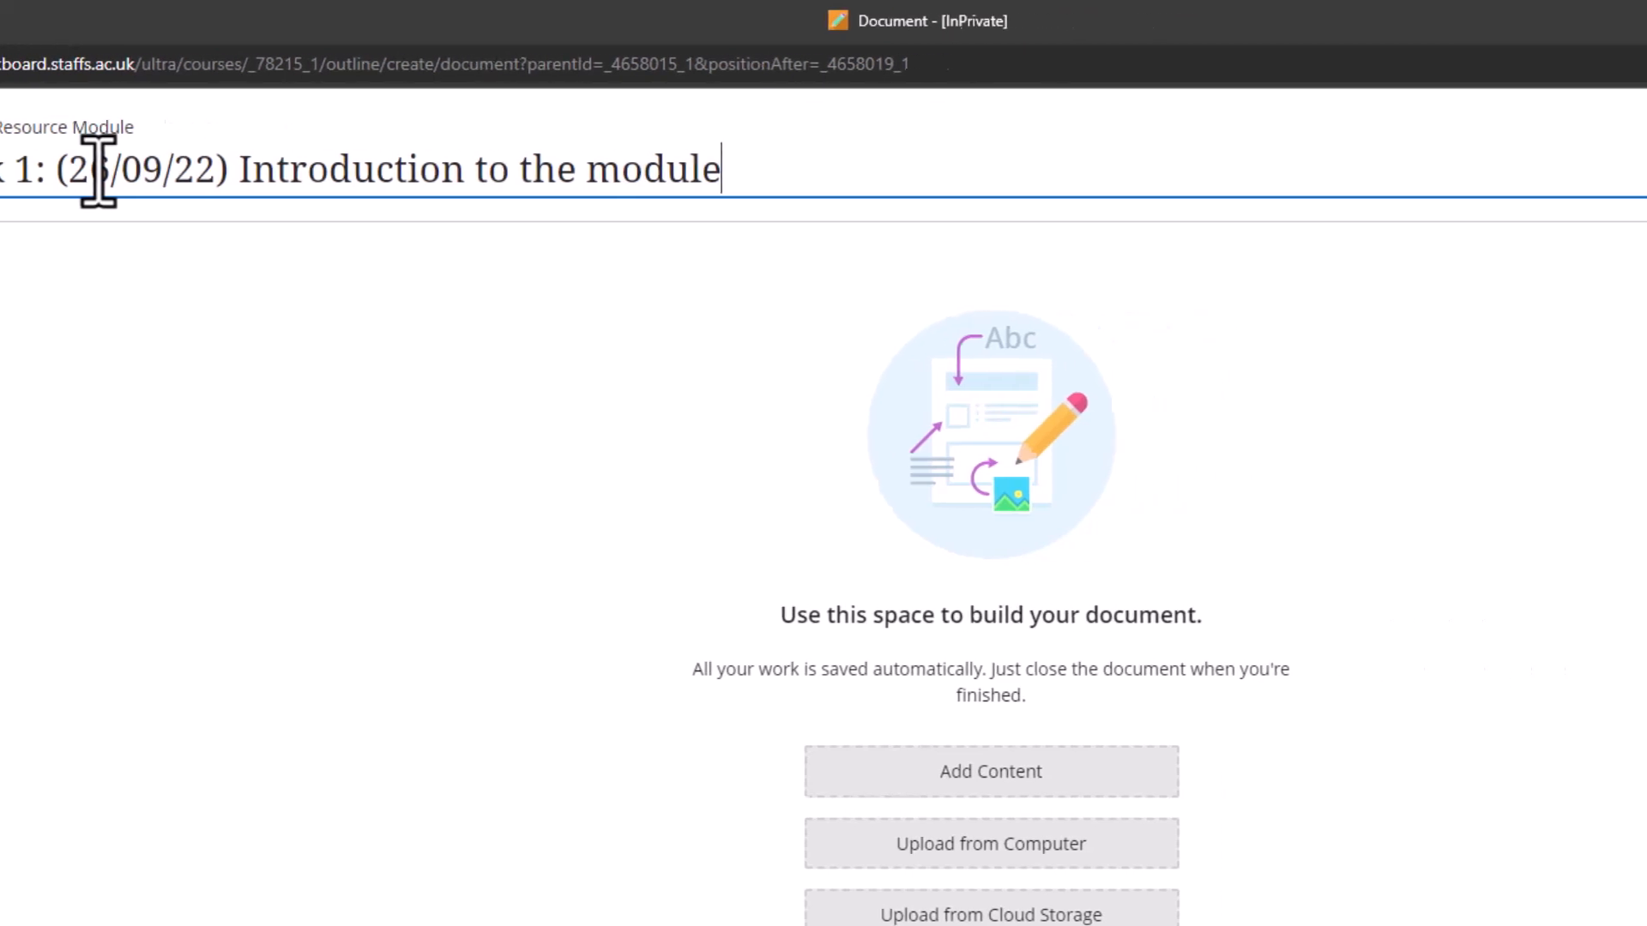
Change the document's visibility from Hidden to Visible to students
{"action": "left_click", "coordinate": [1419, 155]}
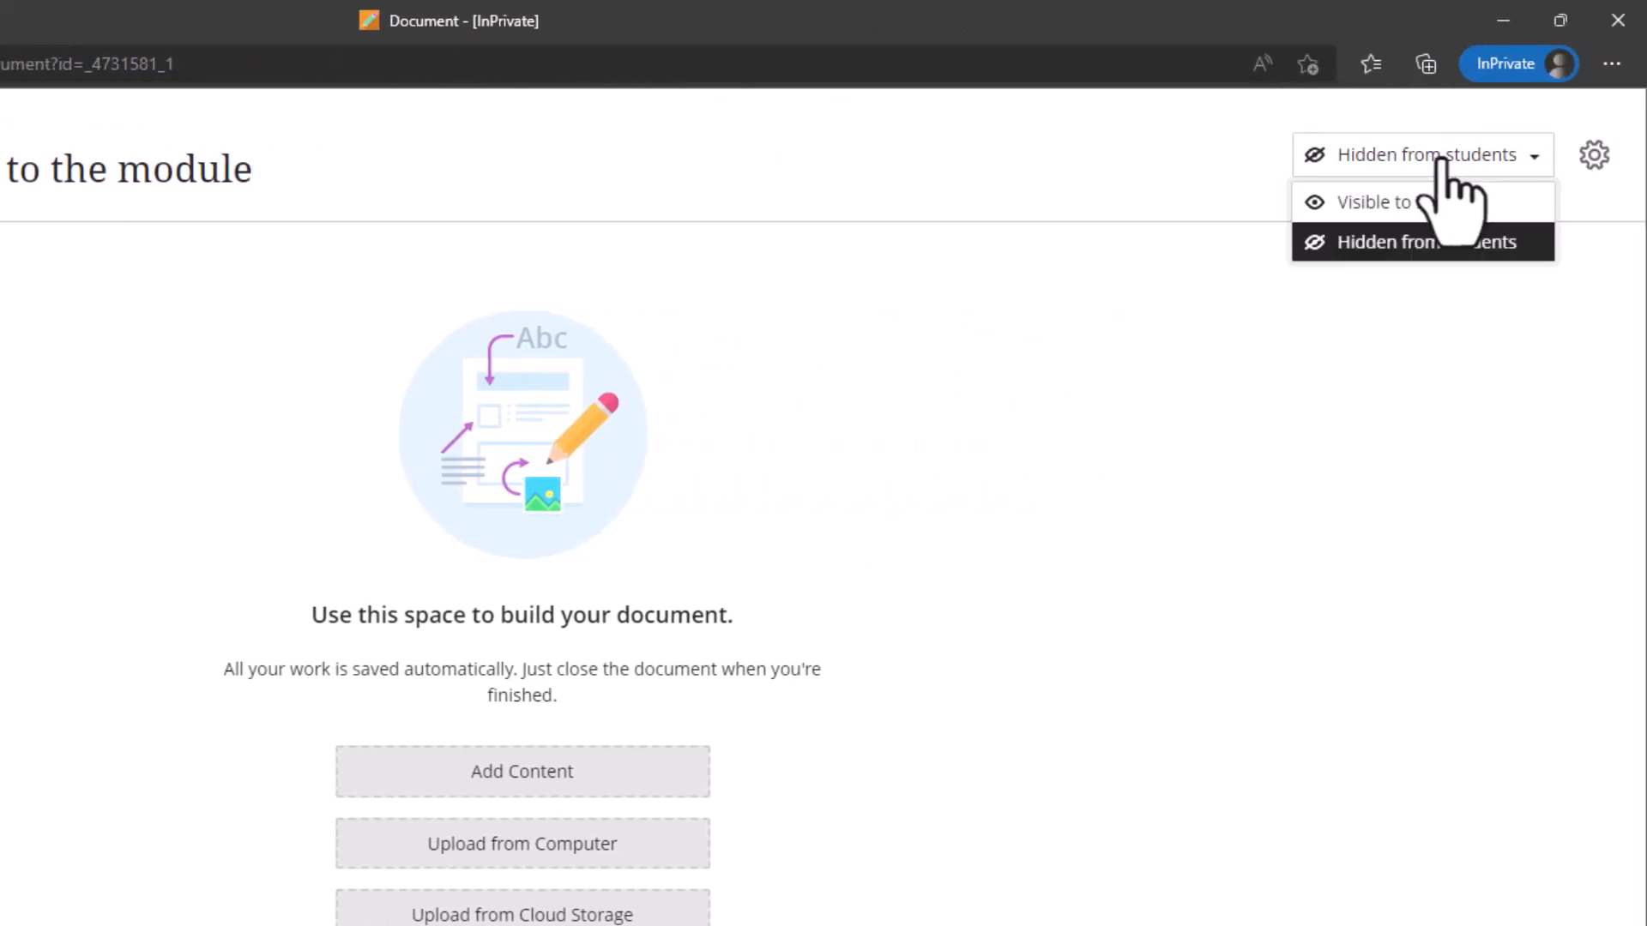
{"action": "left_click", "coordinate": [1371, 203]}
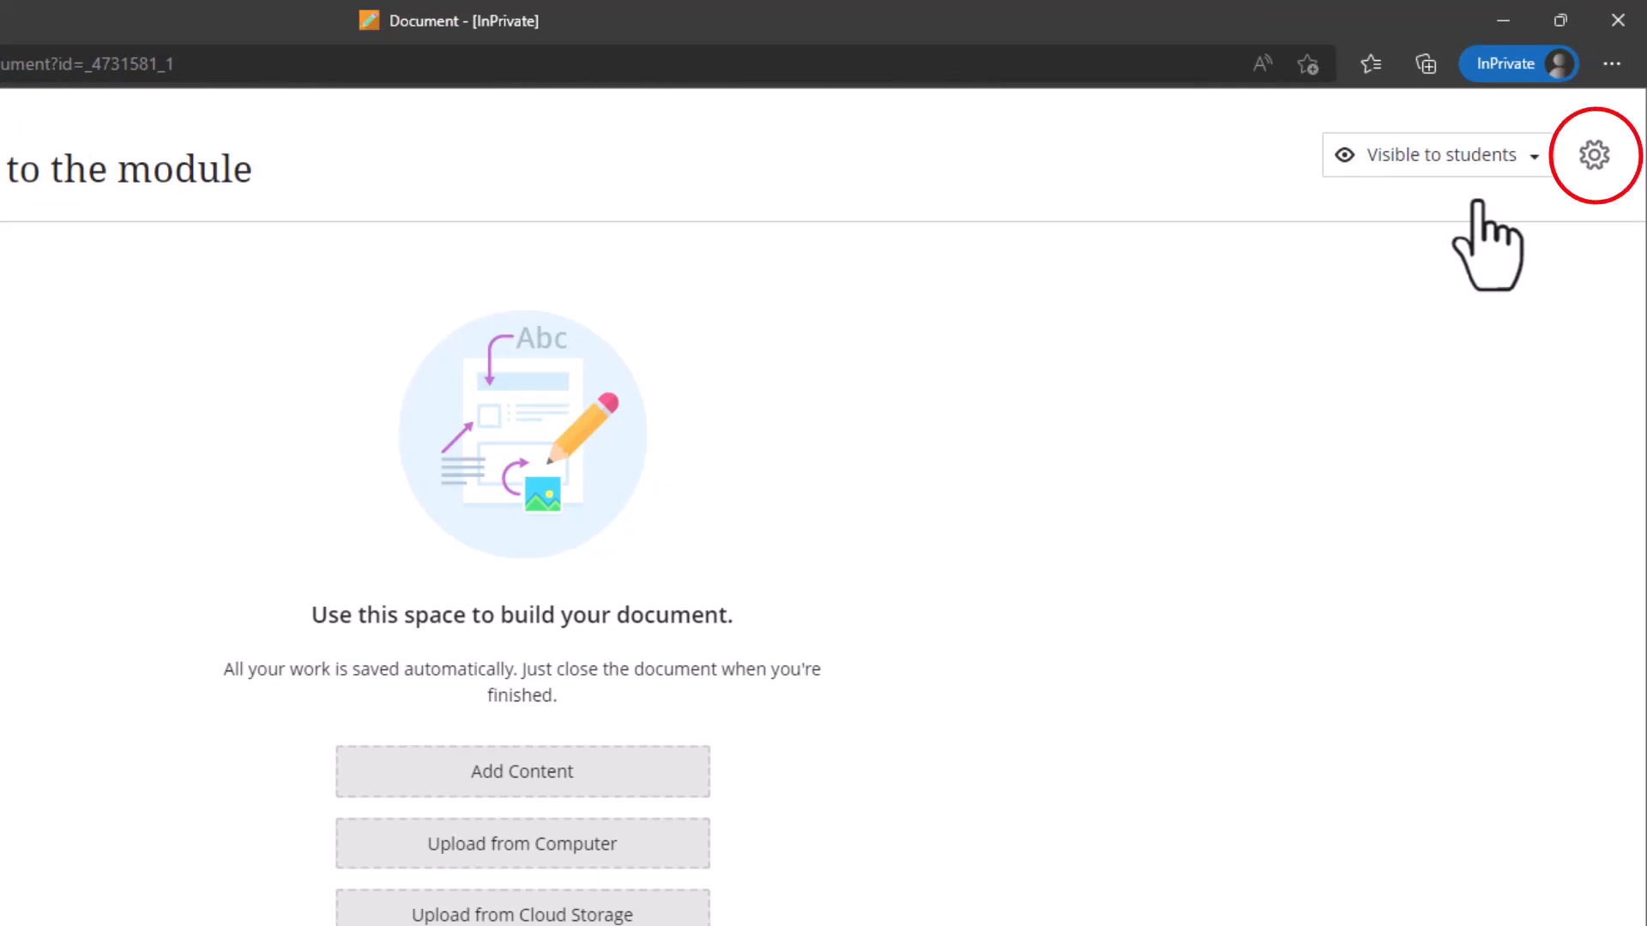
Save a description of the introductory week's materials and return to Course Content showing Week 1
{"action": "left_click", "coordinate": [1594, 156]}
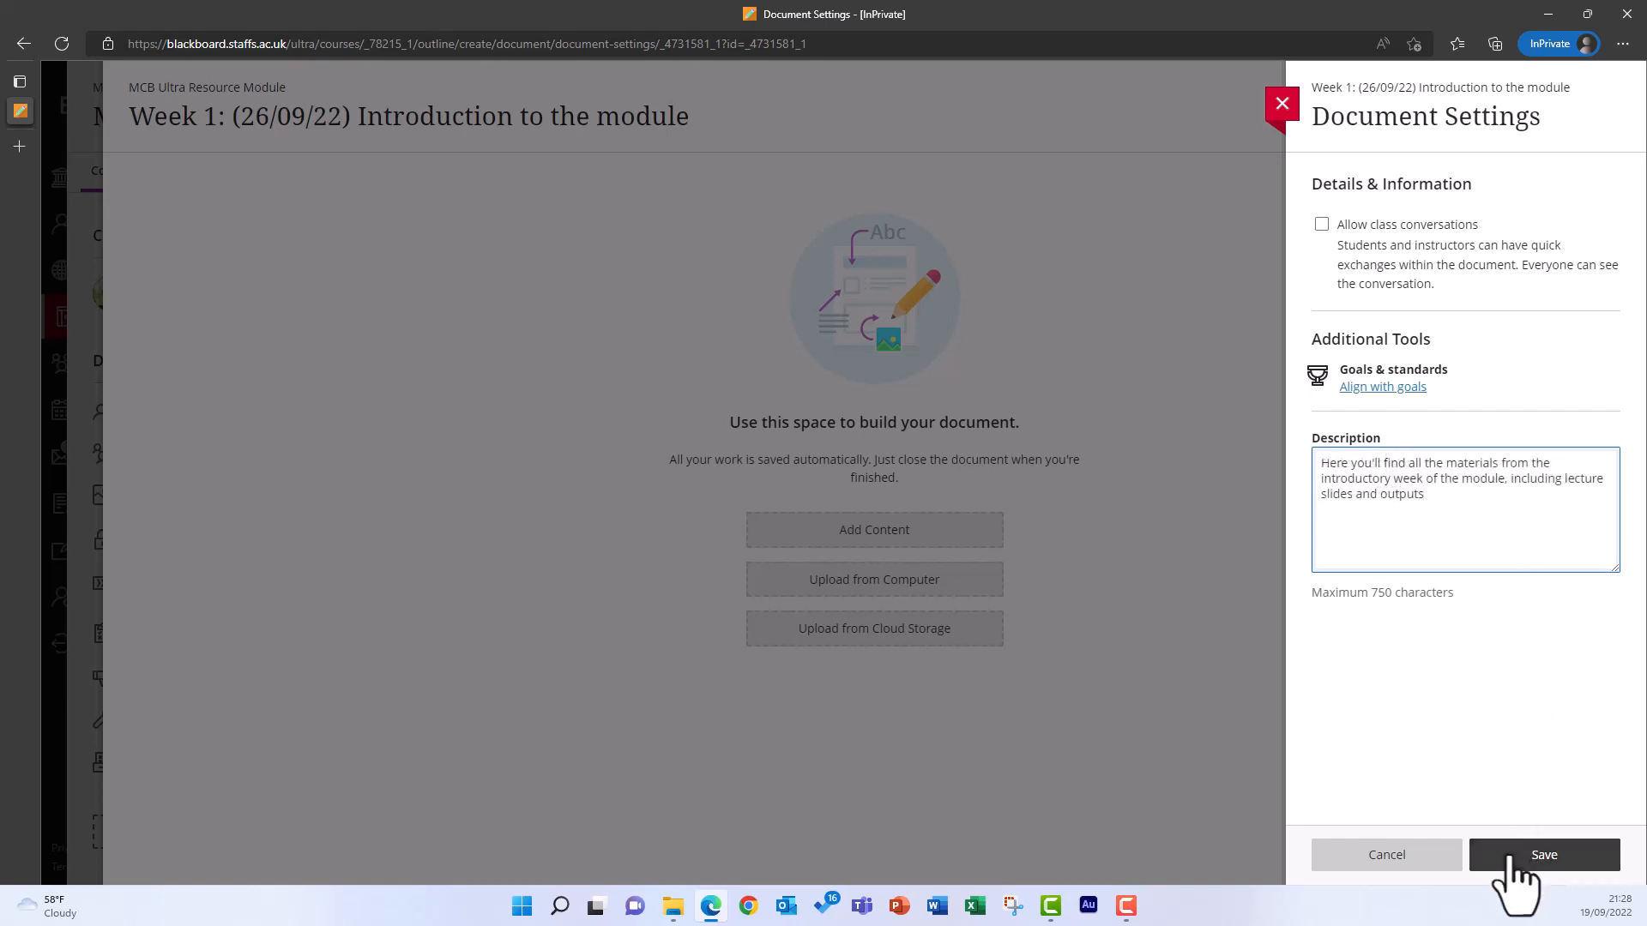
{"action": "left_click", "coordinate": [1544, 855]}
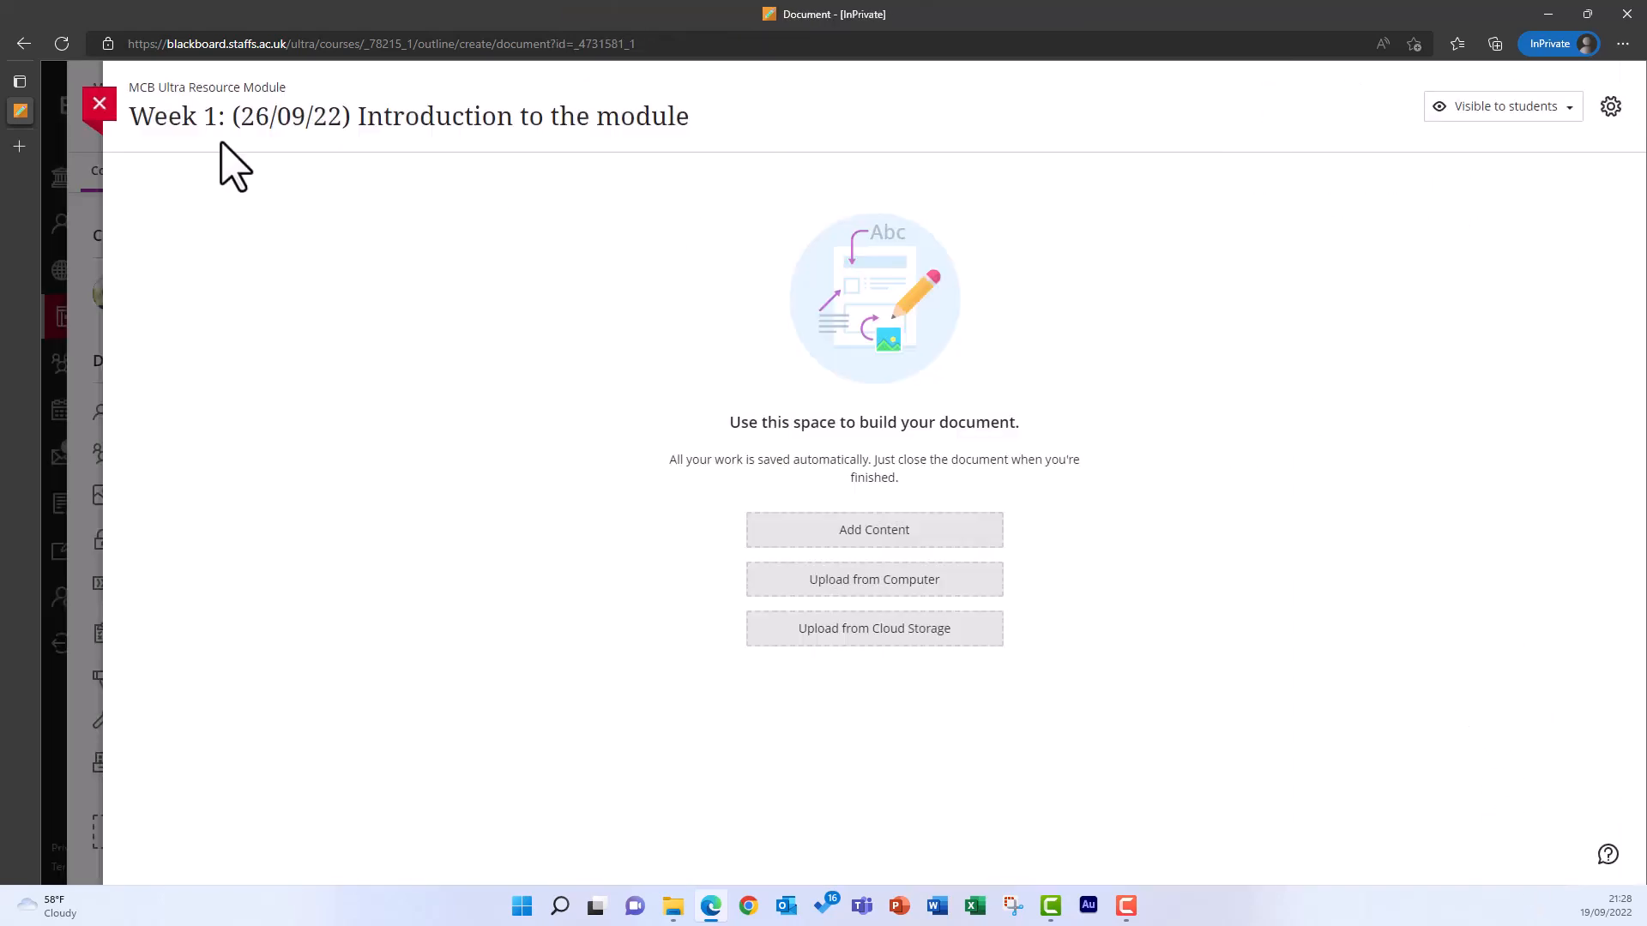
{"action": "left_click", "coordinate": [100, 103]}
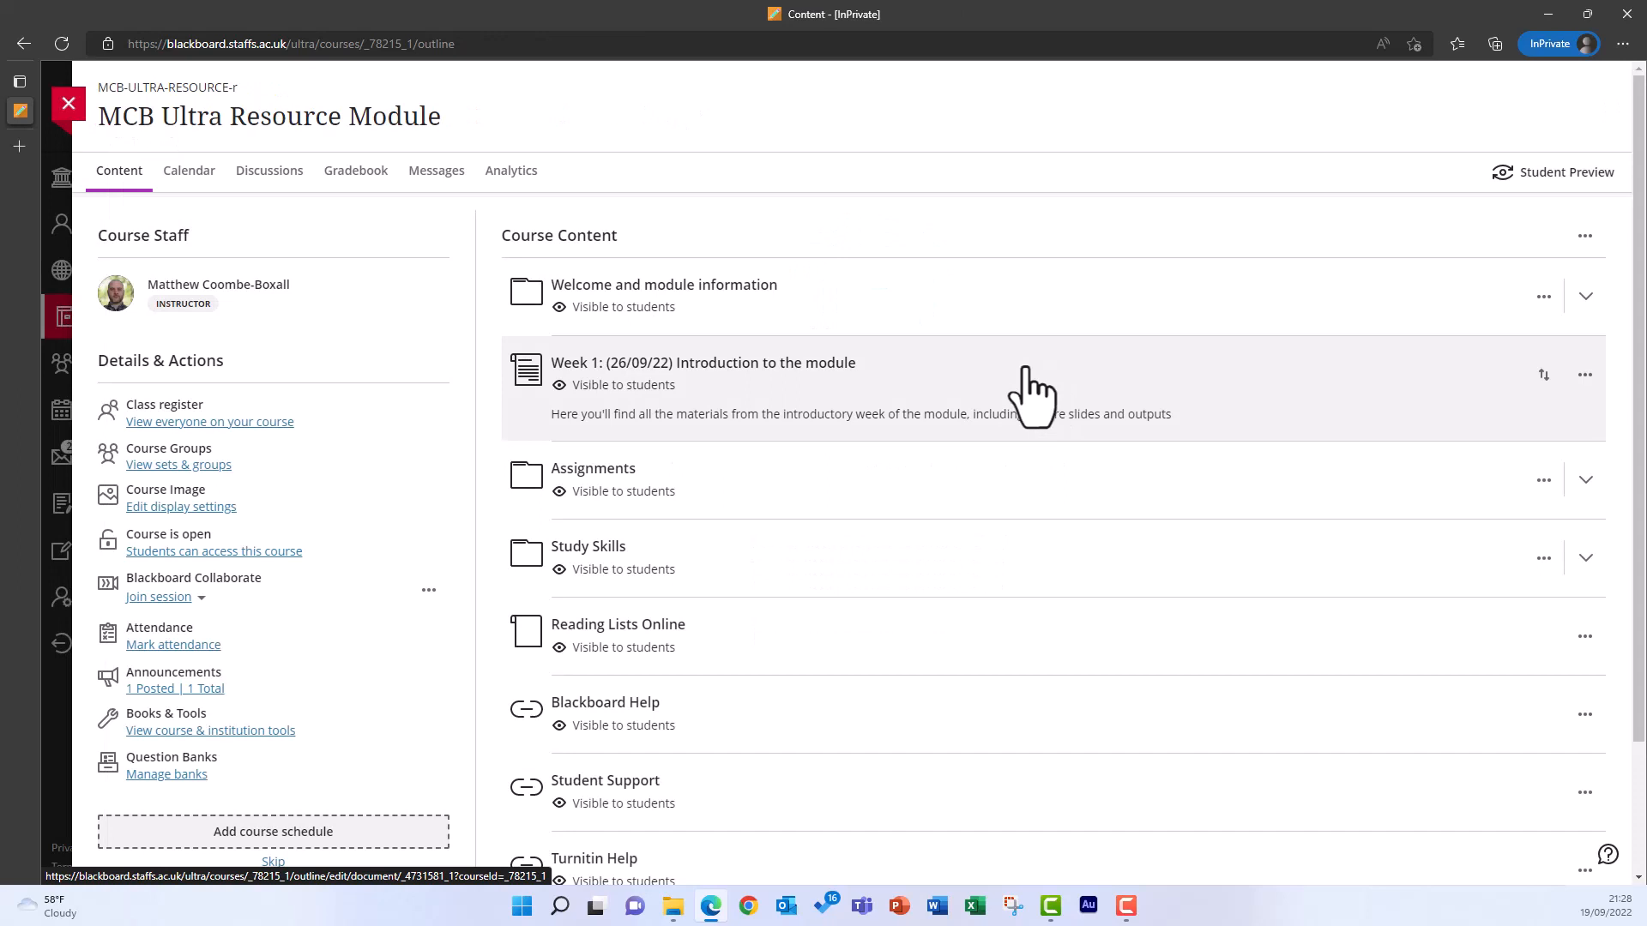
{"action": "left_click", "coordinate": [1585, 374]}
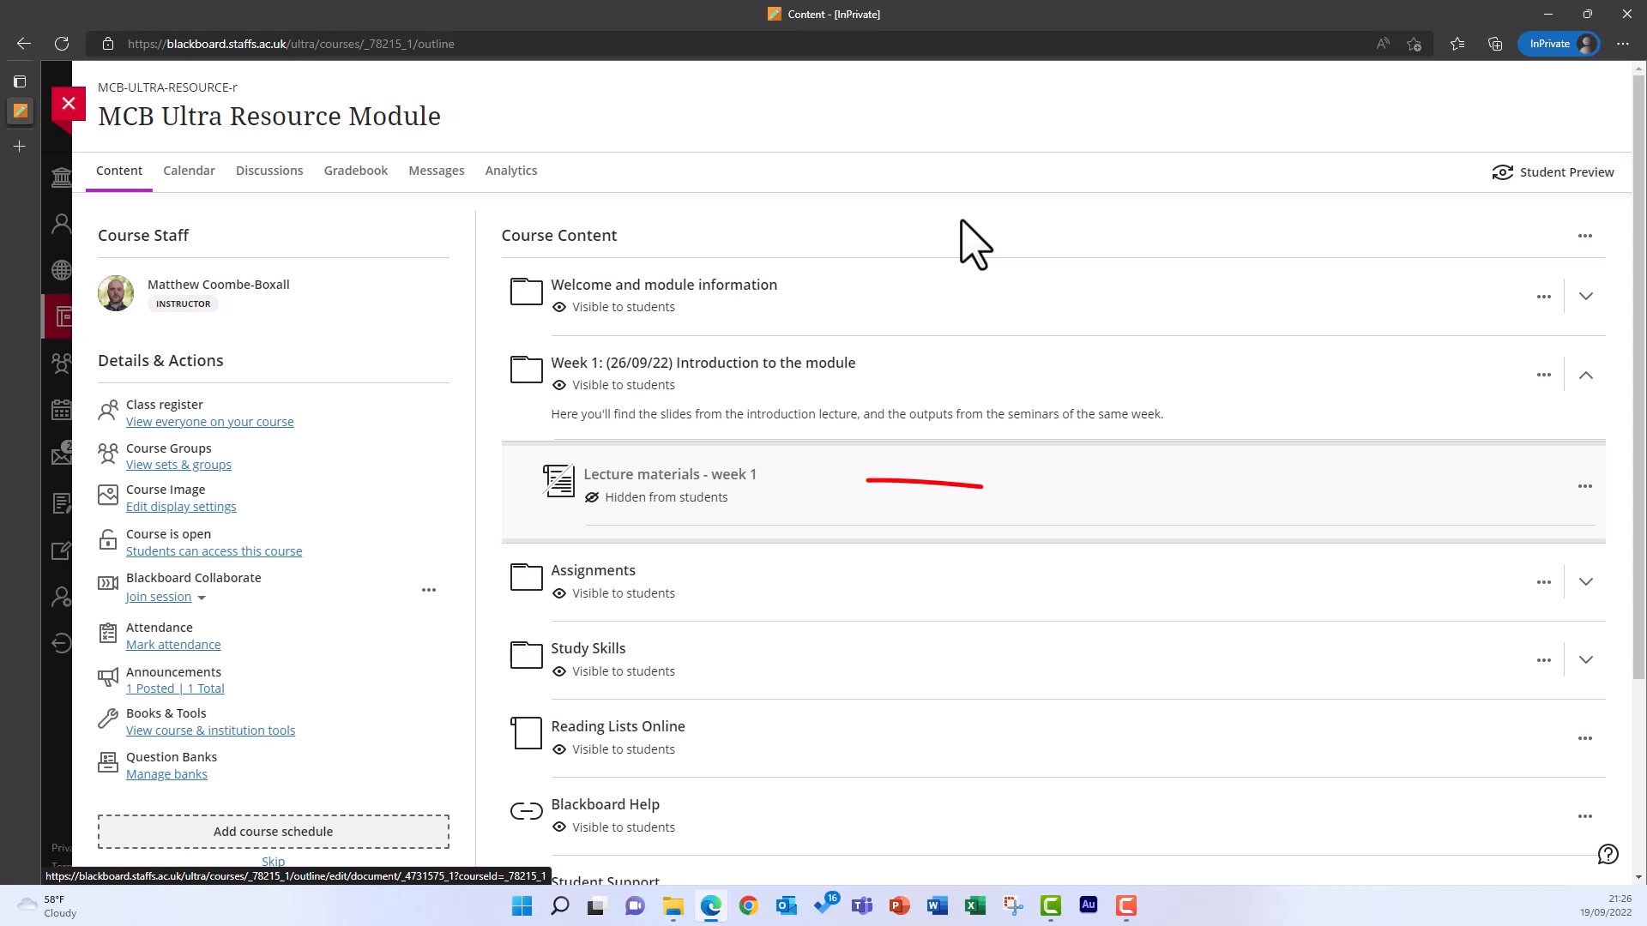